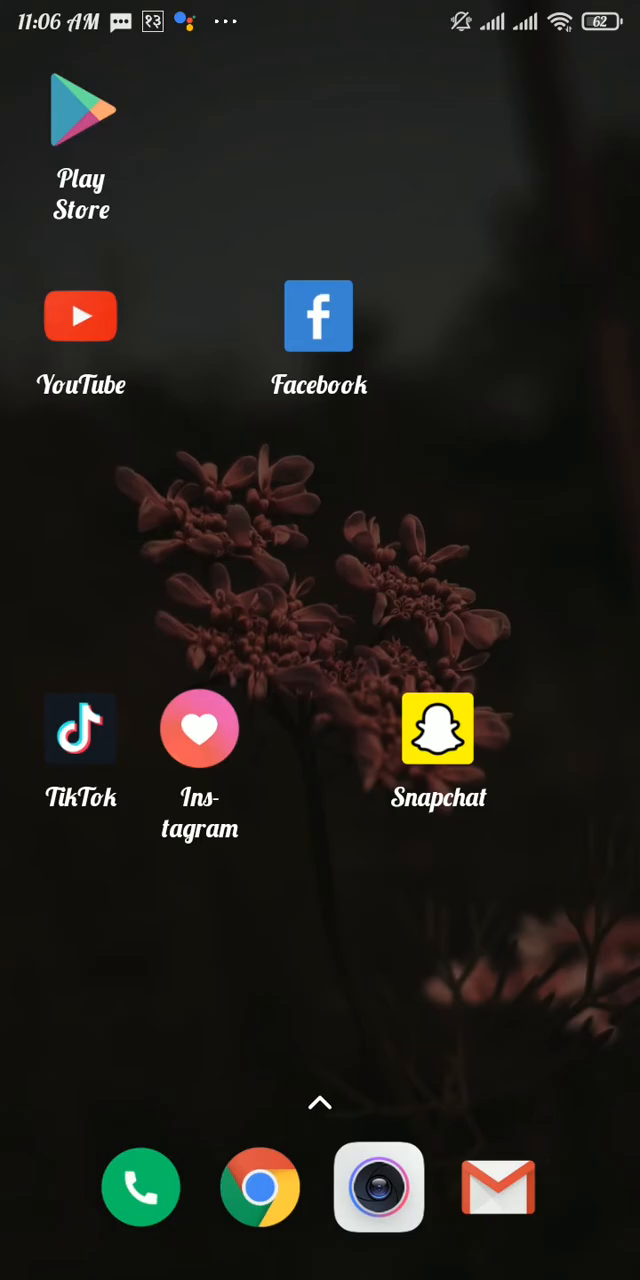
# Step: Confirm in Play Store that Instagram shows Open rather than Update, and launch it
pyautogui.click(81, 130)
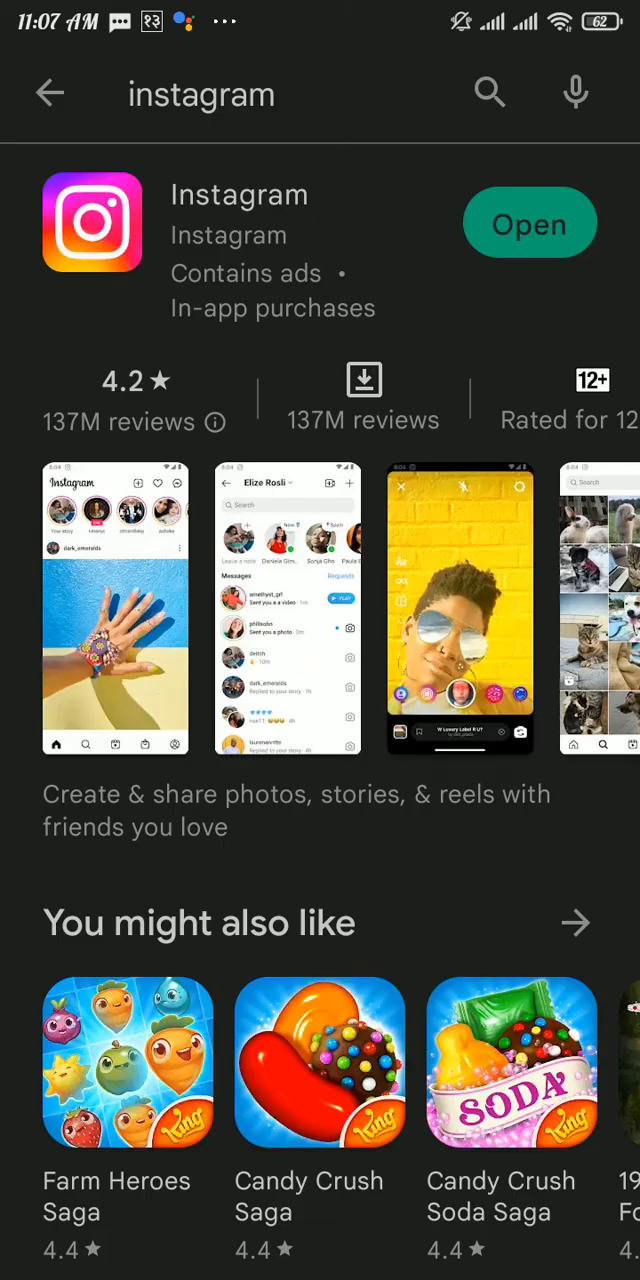
pyautogui.click(530, 223)
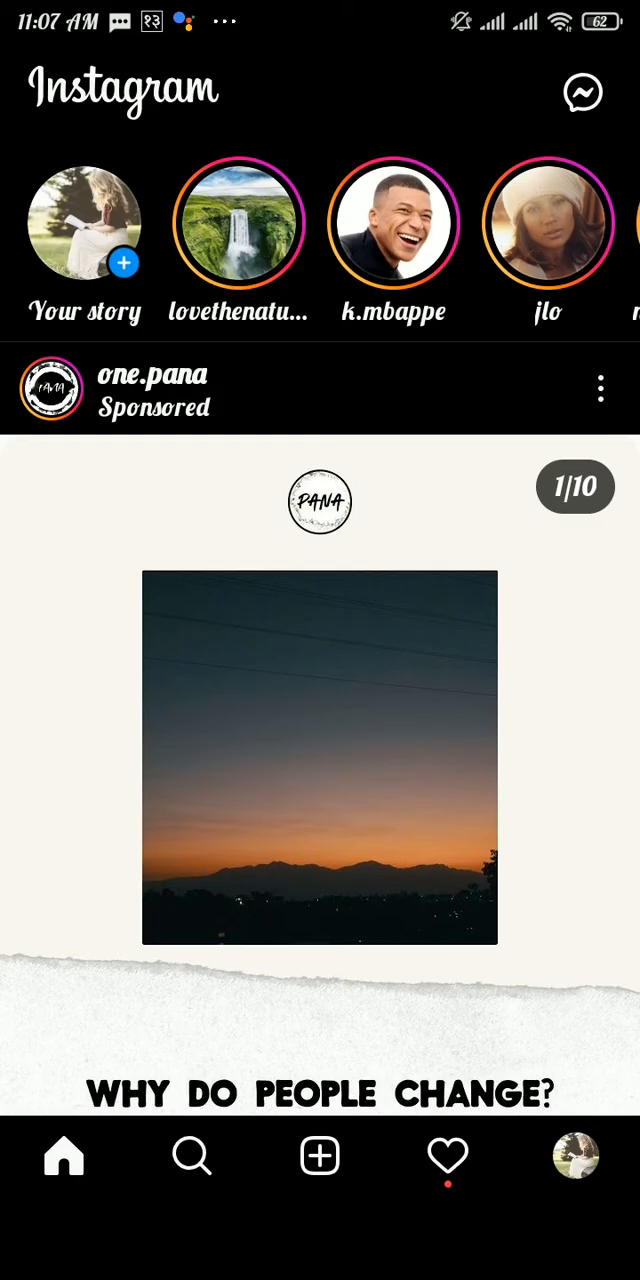
# Step: Show your own profile page and its menu with Settings, Your activity and Archive
pyautogui.click(575, 1155)
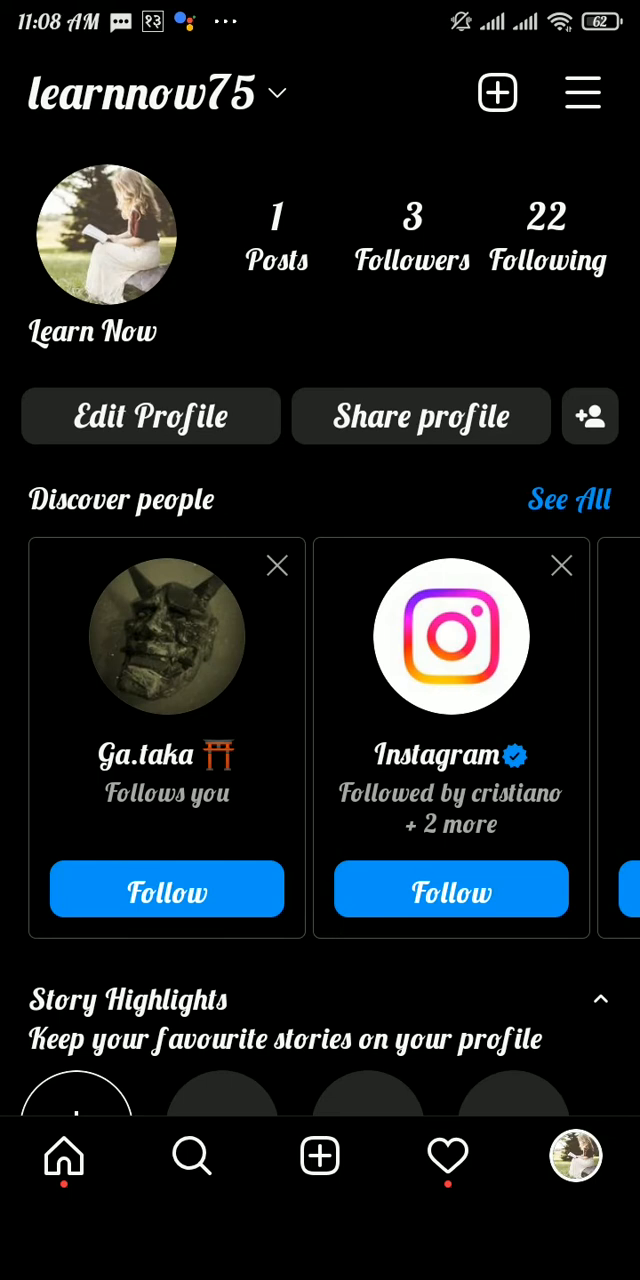
pyautogui.click(583, 92)
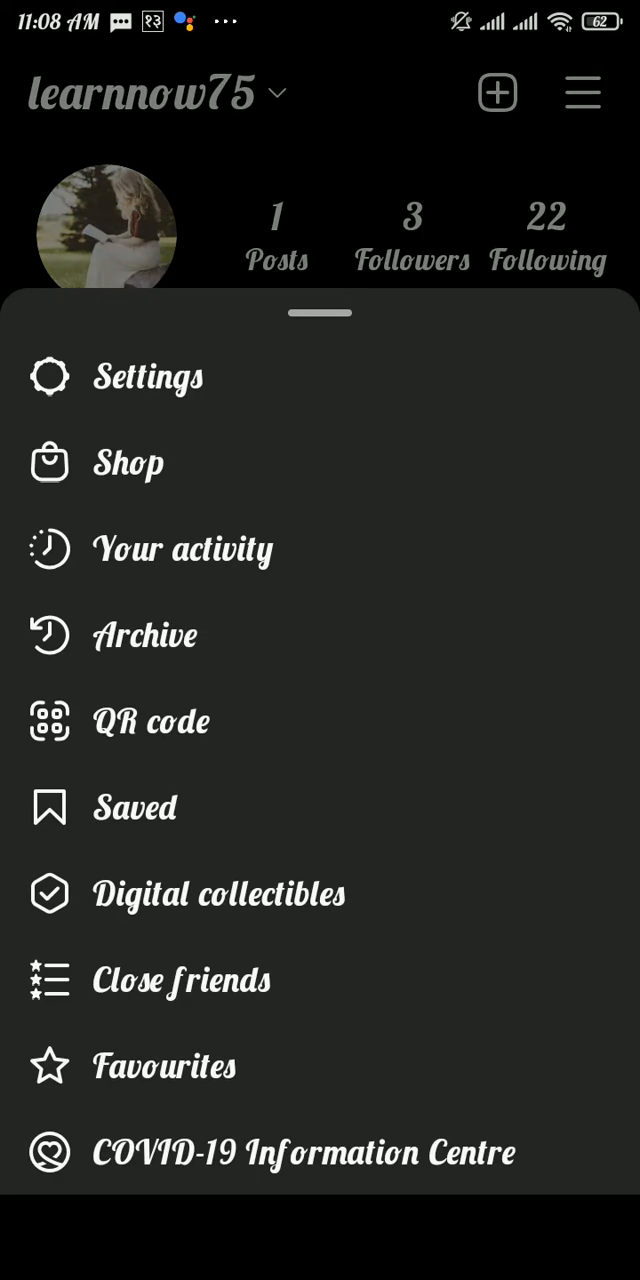